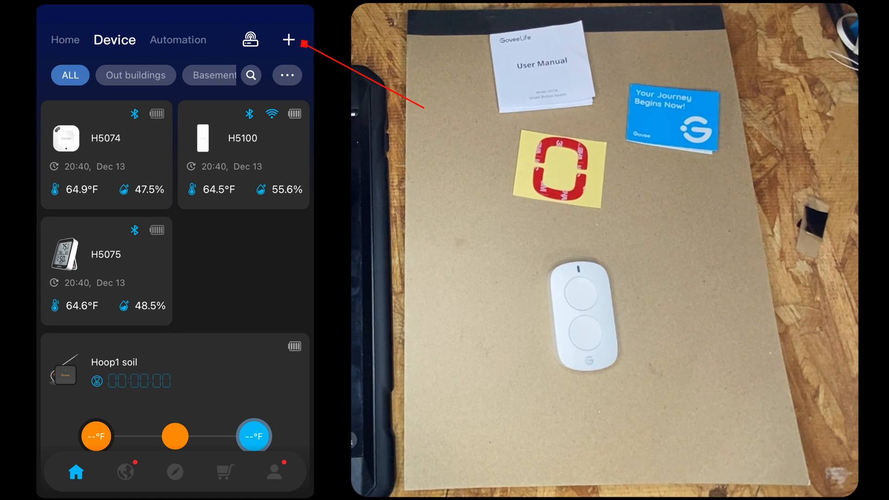
Search the Add Device catalogue for H5126 and select the Smart Button Switch.
click(288, 38)
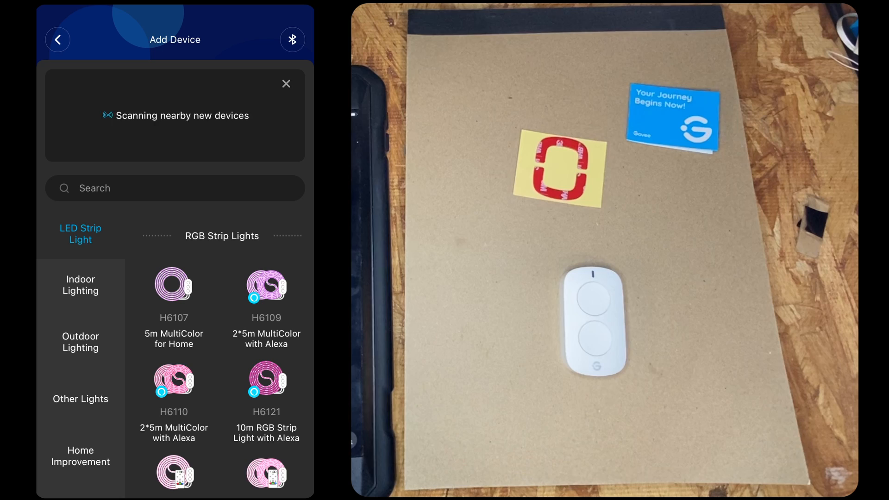
click(174, 188)
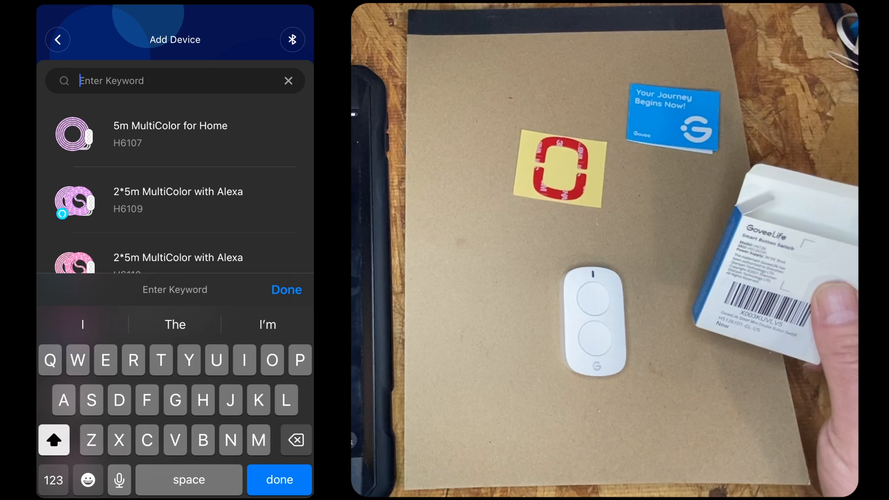
text(H512)
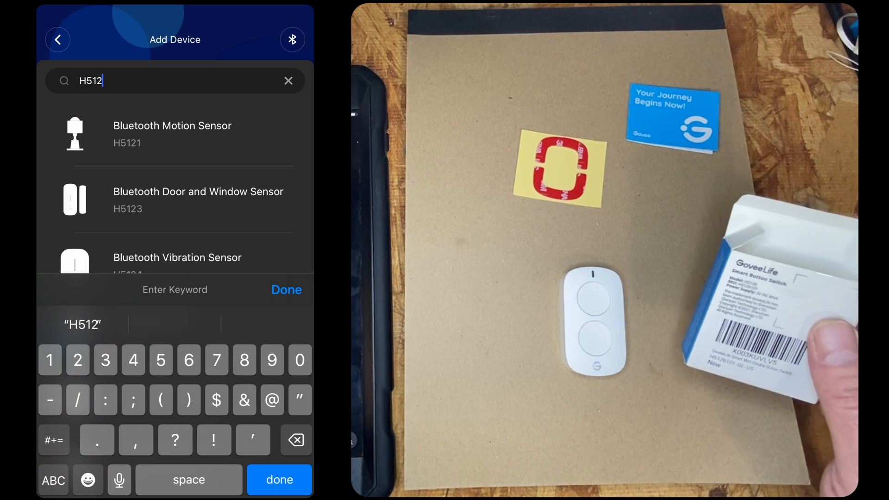
text(6)
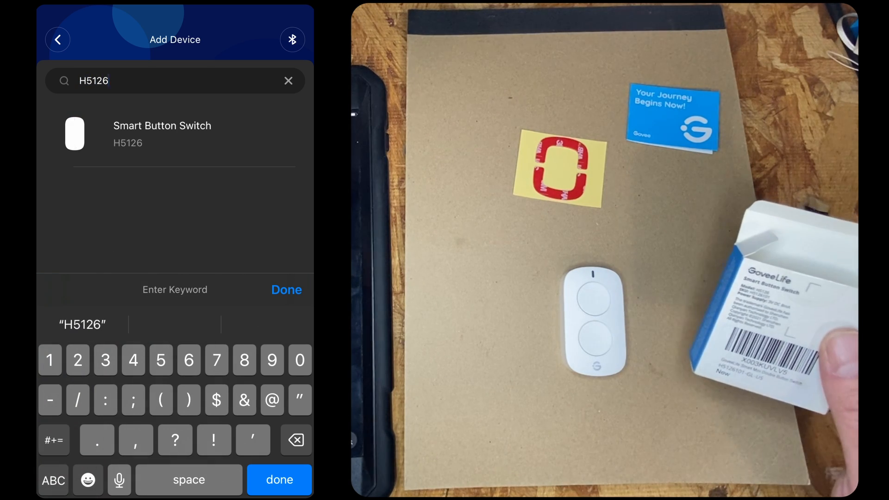
click(162, 134)
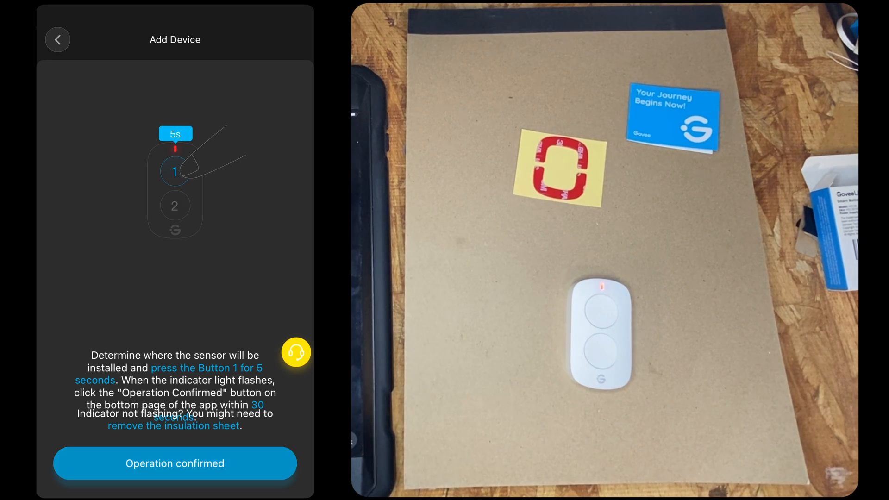
Pair button H5126_2628, keep the name Button Switch, and complete the network inspection.
click(175, 464)
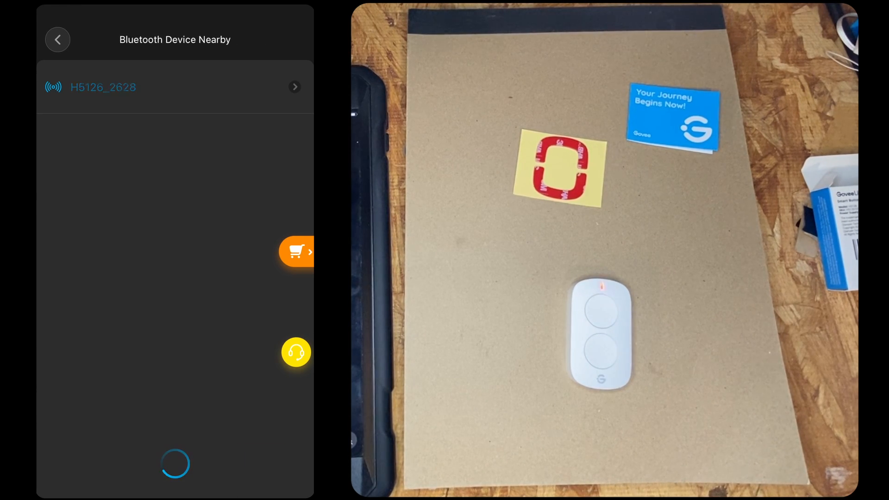
click(174, 87)
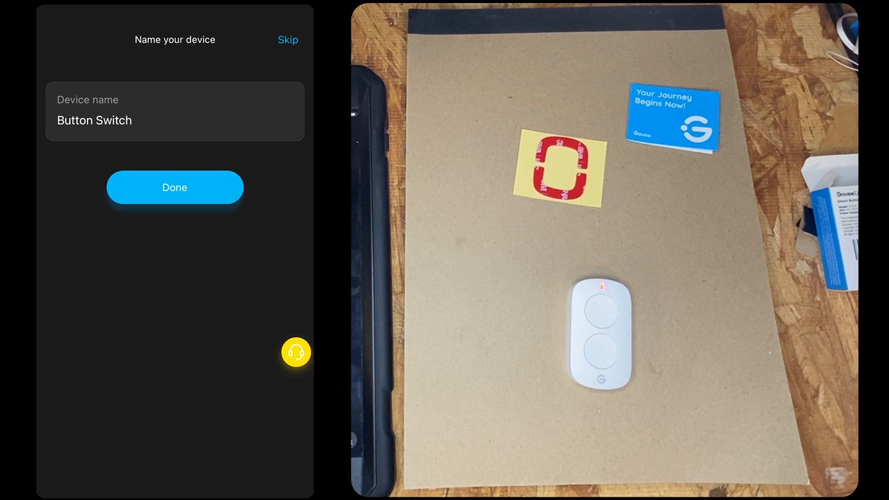
click(174, 187)
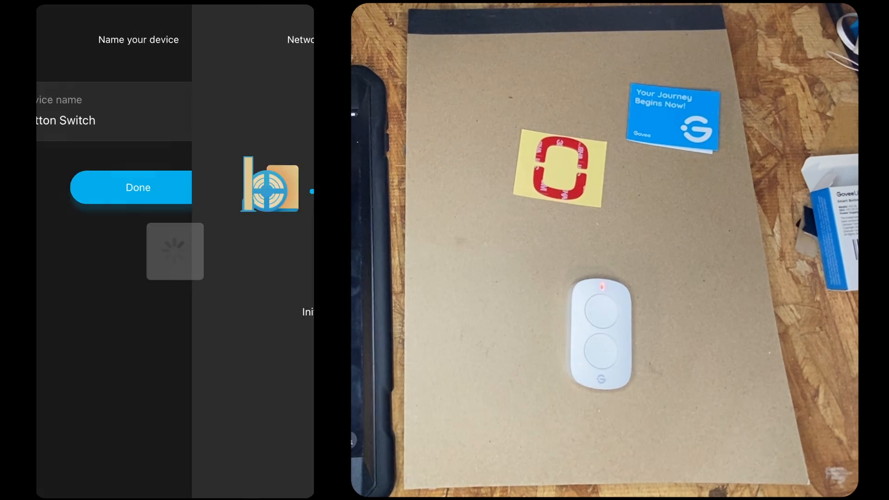
click(138, 188)
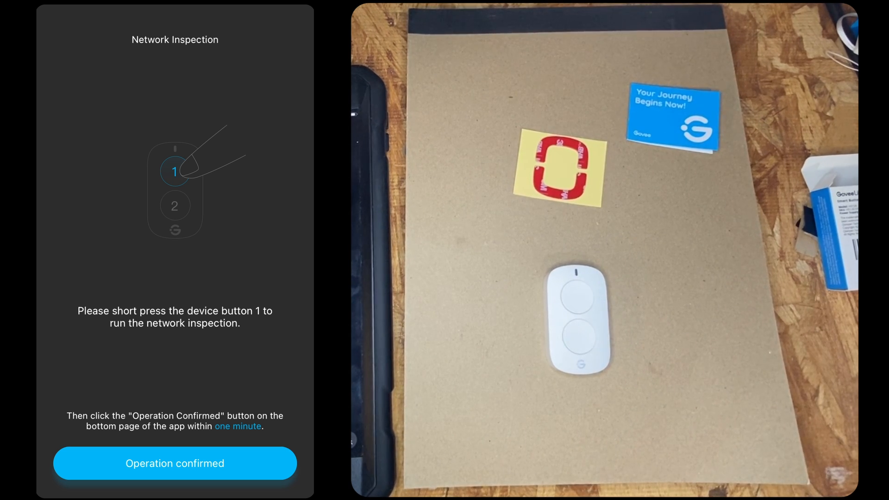
click(175, 463)
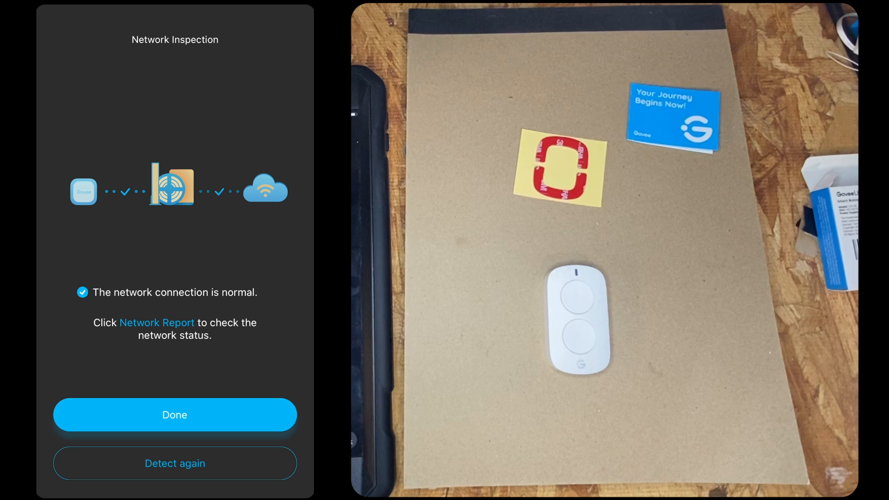
click(175, 415)
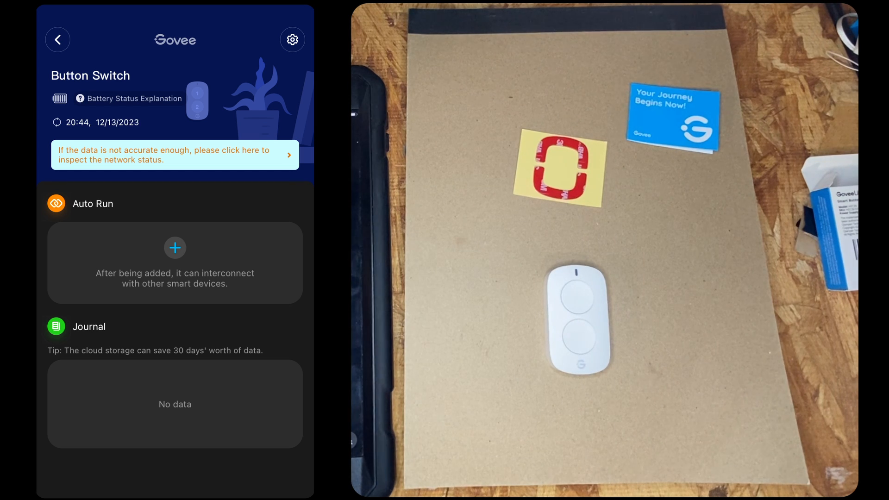
Add an Auto Run switching Outlet 2(H5082) on and name it Button 1.
click(175, 248)
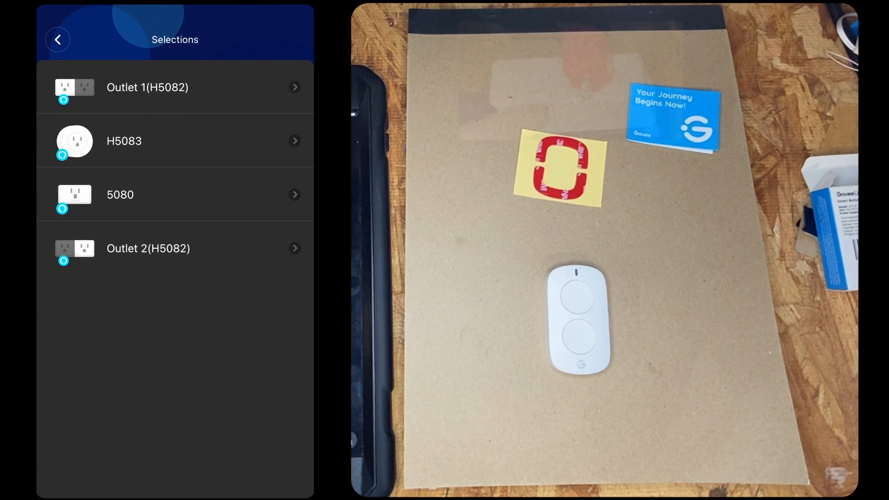
click(148, 87)
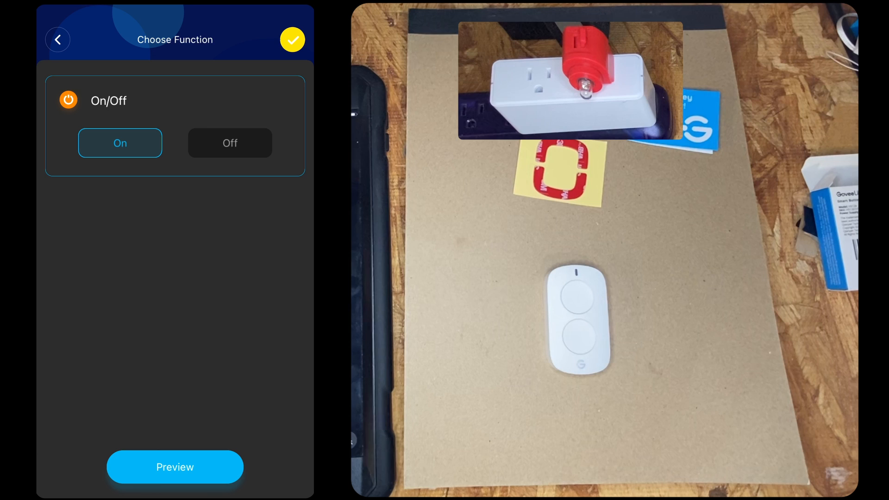
click(293, 40)
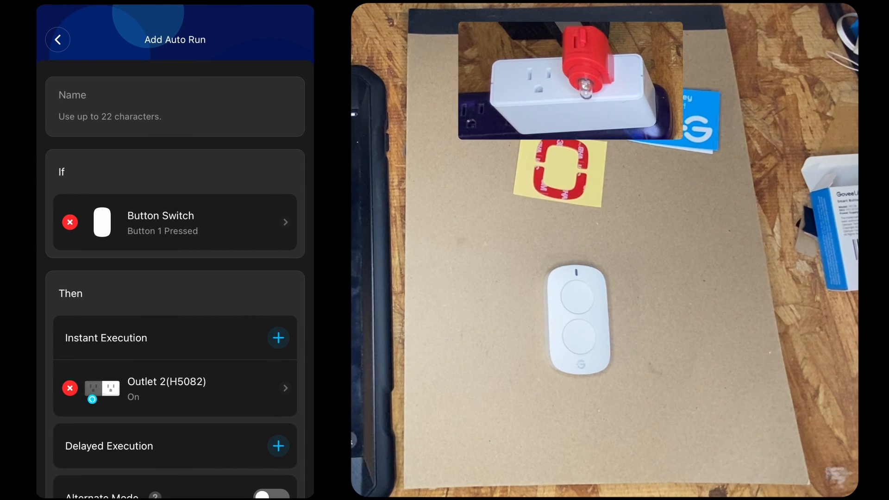
click(166, 104)
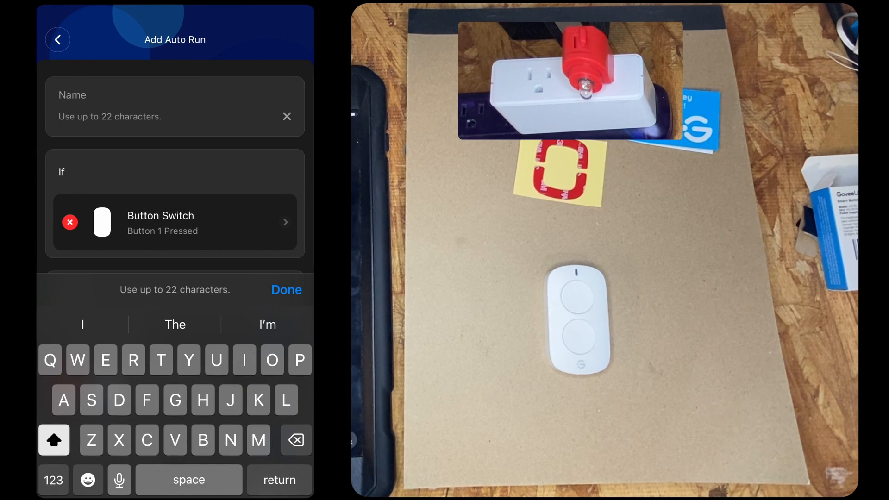
text(Bu)
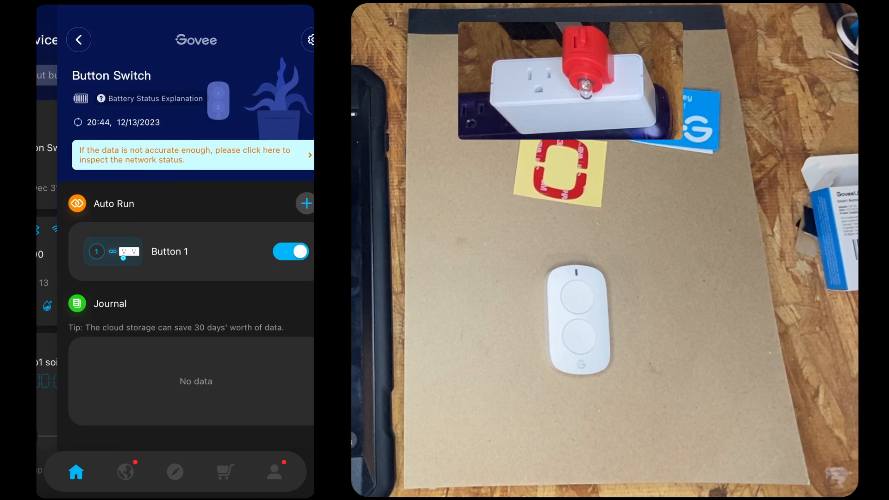
Return to the device list and view the Automation tab listing Button 1.
click(79, 39)
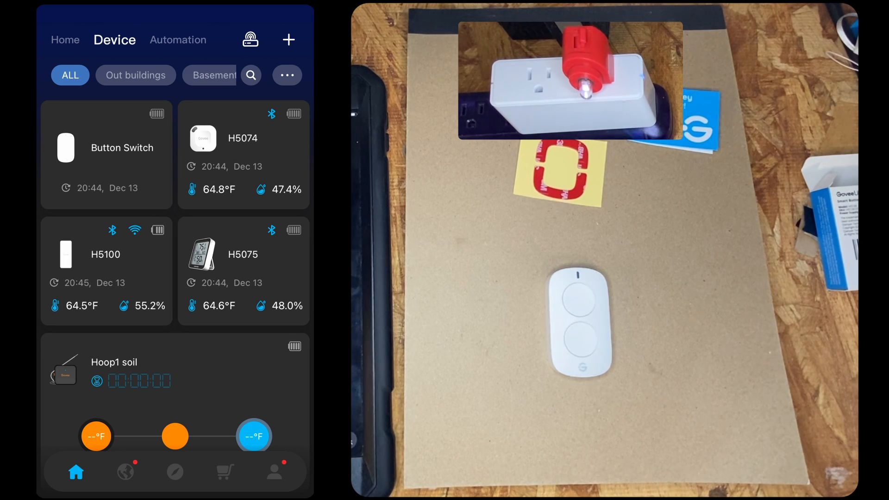
click(178, 39)
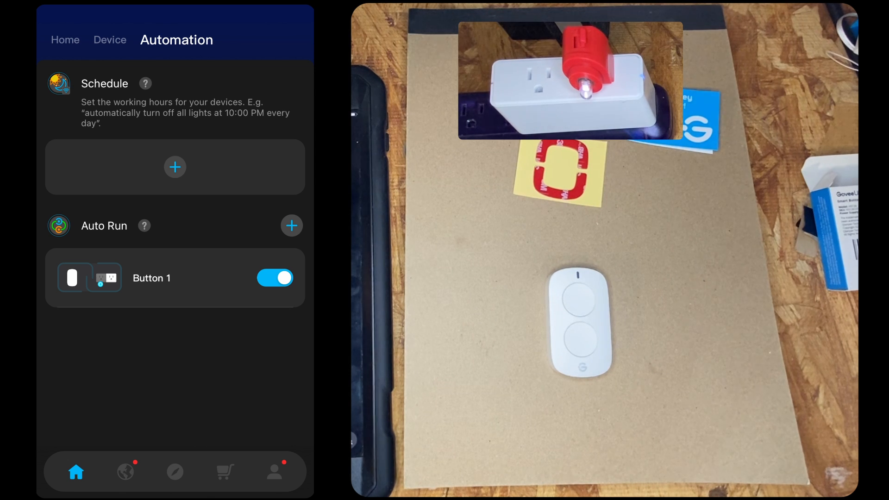
Start a new Auto Run triggered by Button Switch's Button 2 Pressed.
click(291, 225)
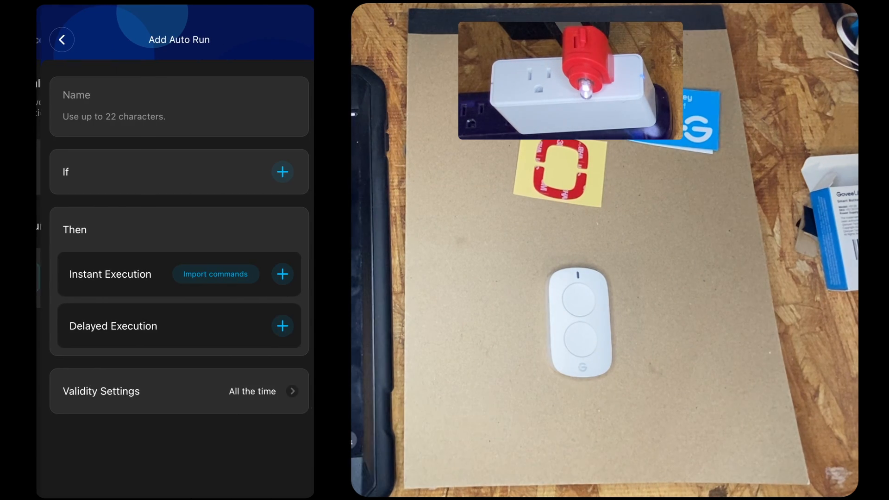
click(283, 172)
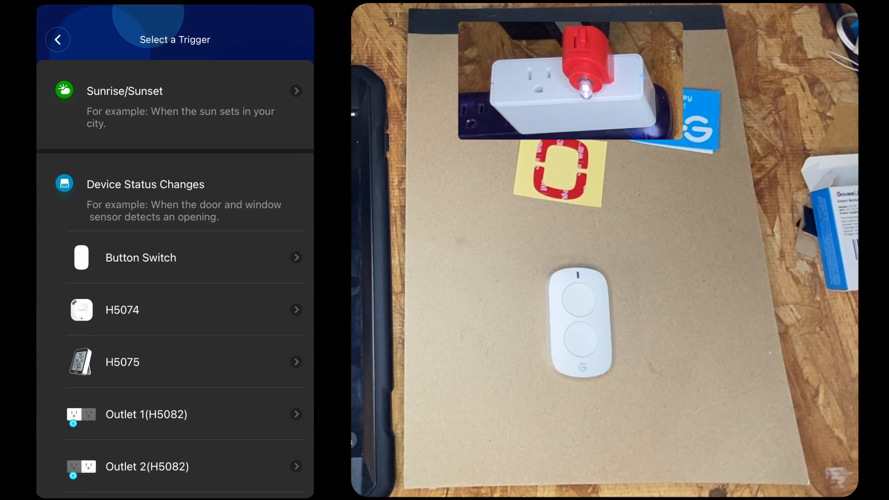
scroll(down, 3)
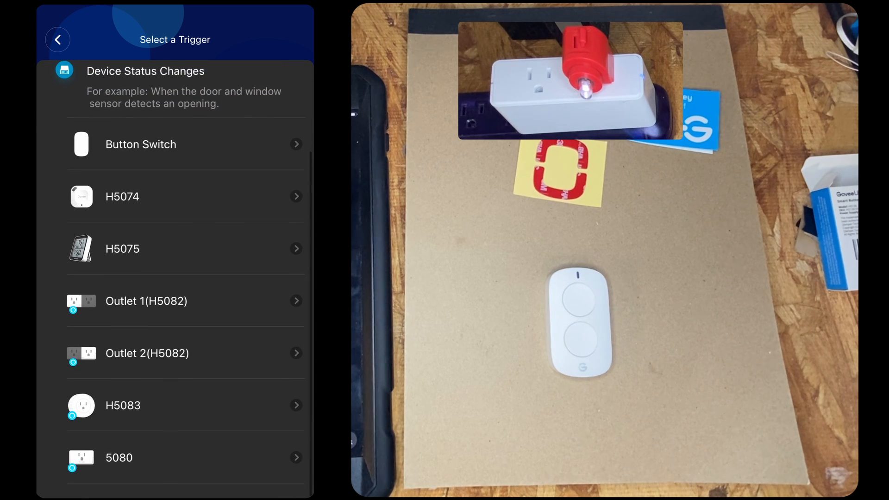
scroll(down, 3)
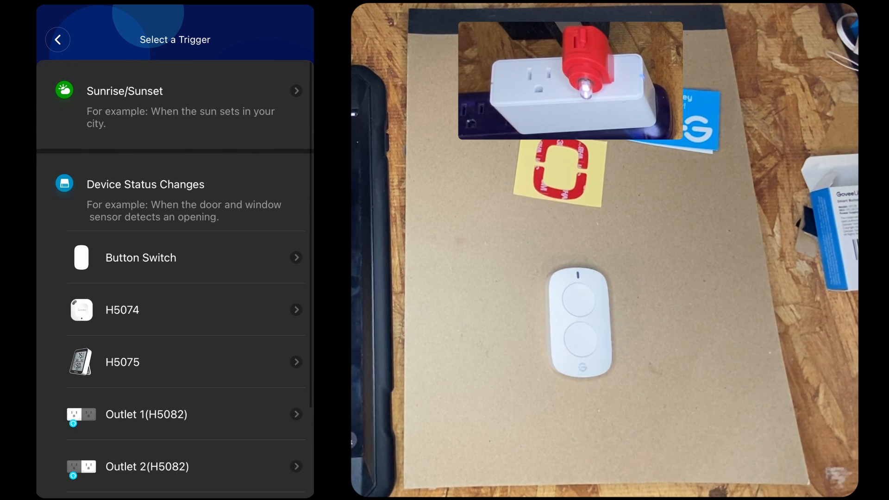
click(141, 257)
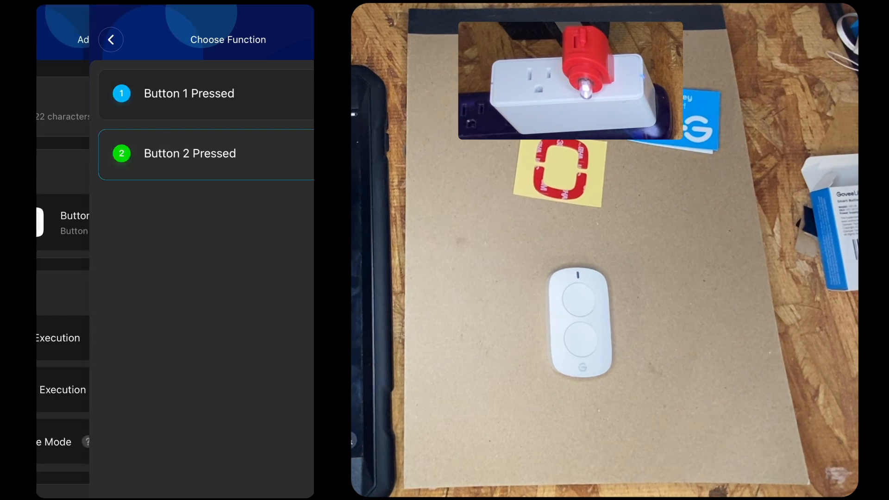
click(189, 153)
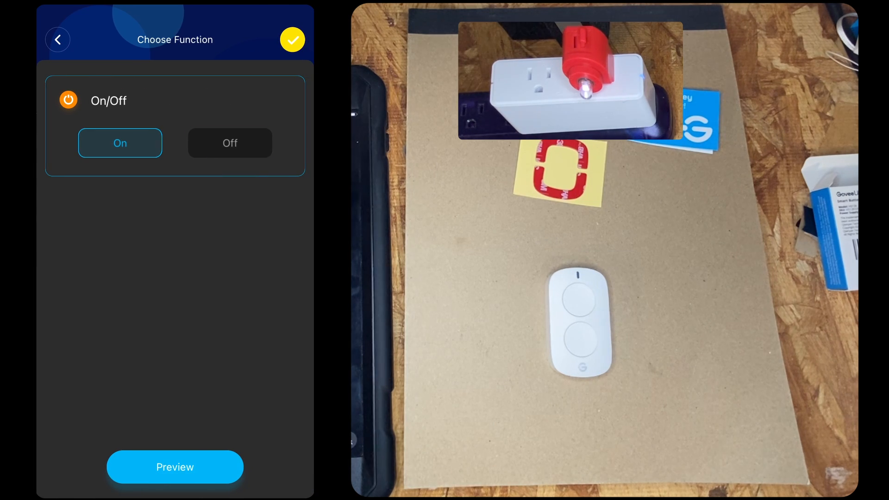
Set Outlet 2 to Off, name the automation Button 2, and save it.
click(294, 40)
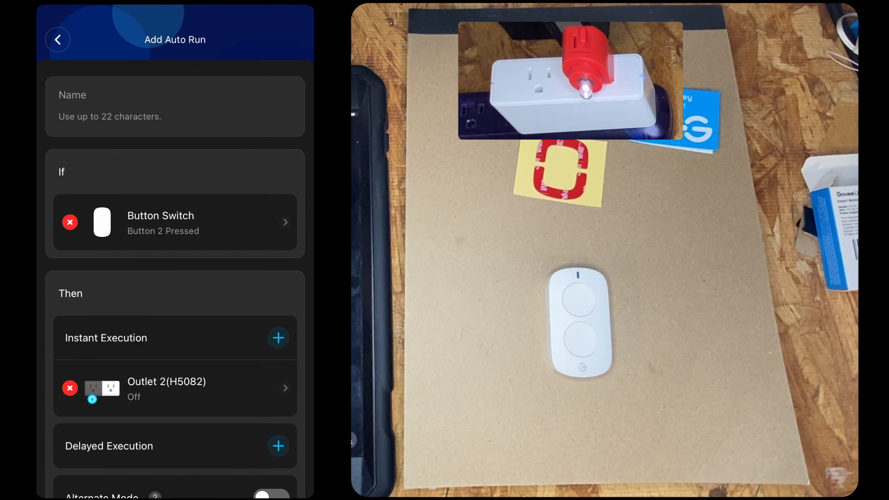
text(B)
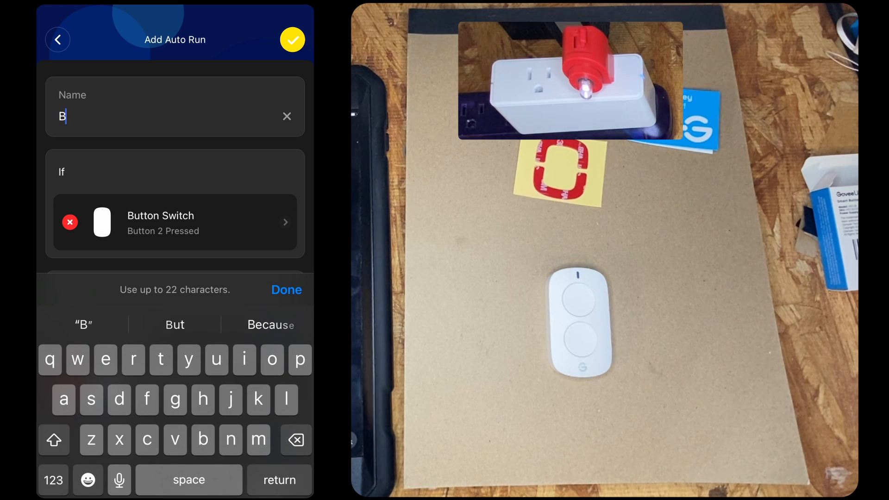
text(utton 2)
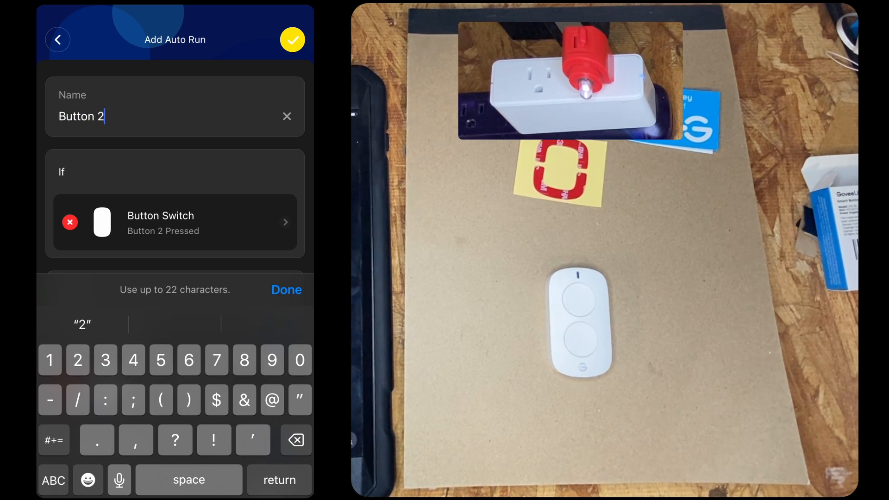
click(296, 40)
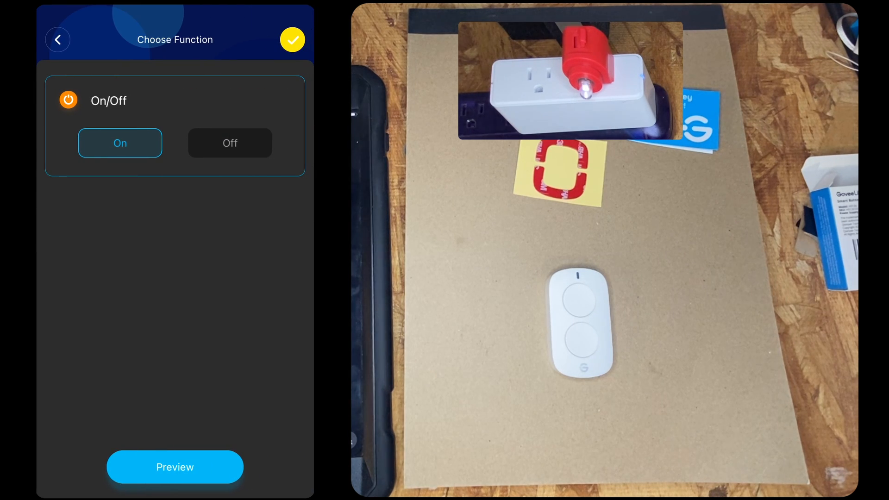
Confirm the On function and start naming the new Auto Run 'Swi'.
click(292, 40)
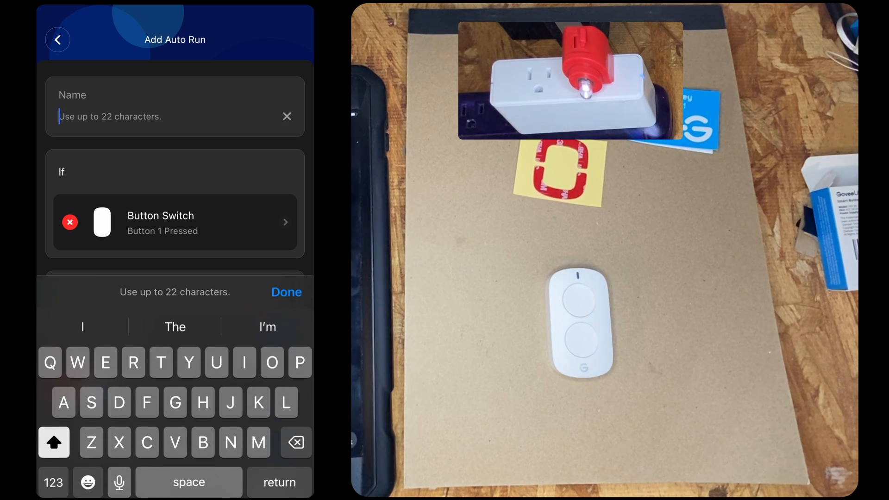
text(Swi)
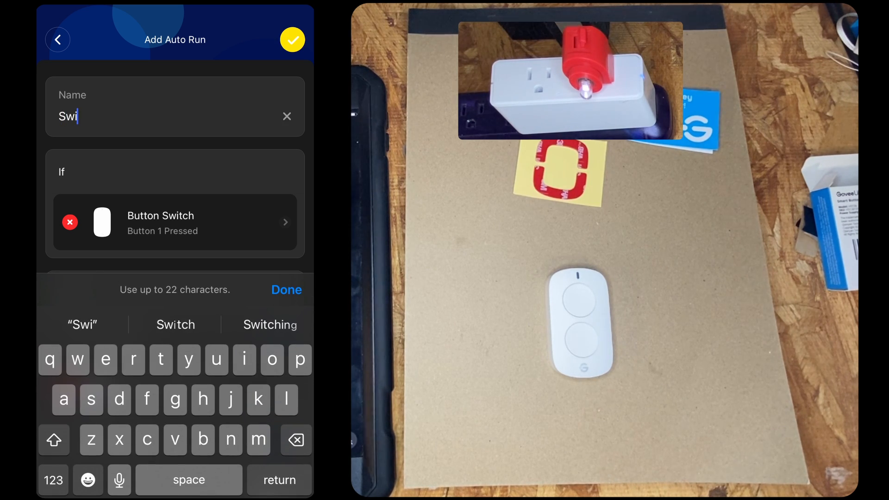